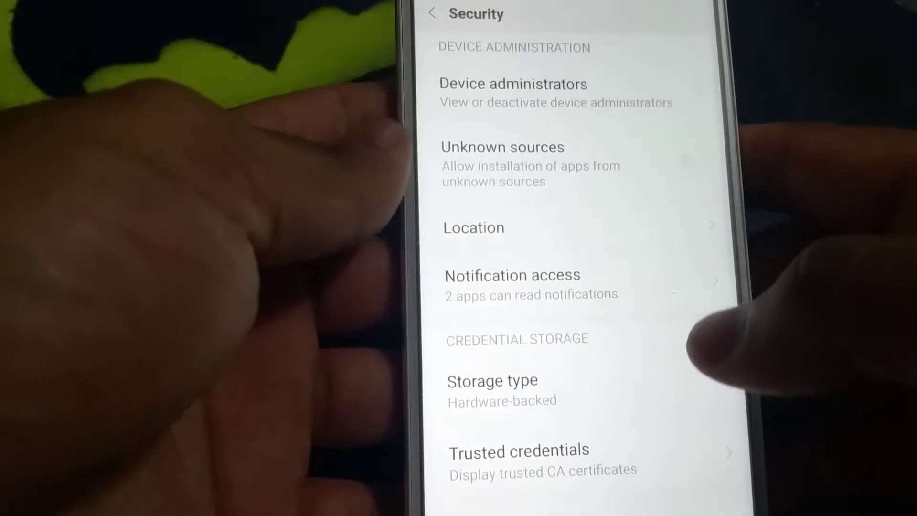
Enable the Unknown sources option so apps can be installed outside the Play Store.
left_click(504, 147)
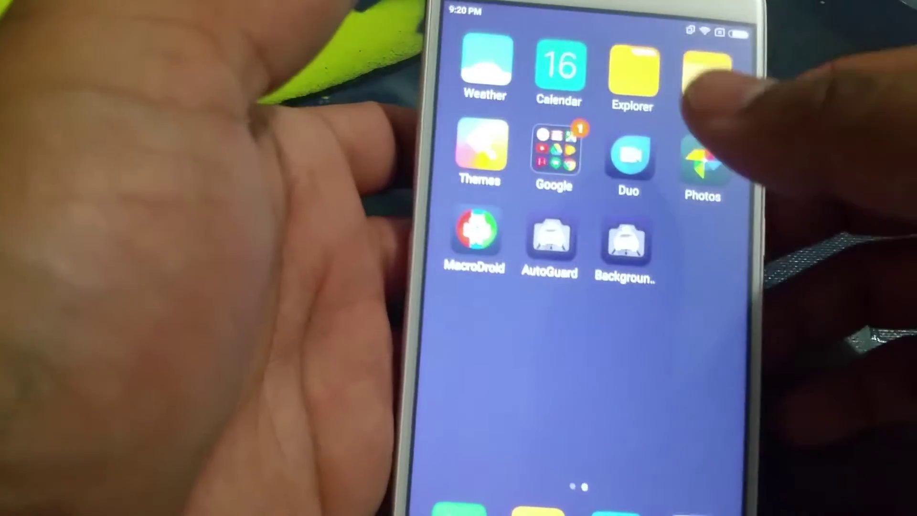
Launch MacroDroid from its home-screen icon.
left_click(632, 72)
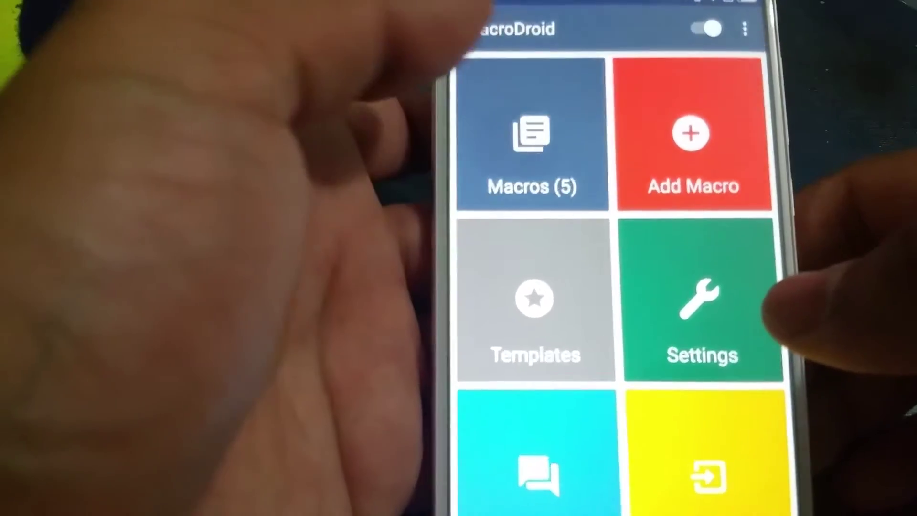
Show the All Macros list with its five macros in four categories.
left_click(529, 139)
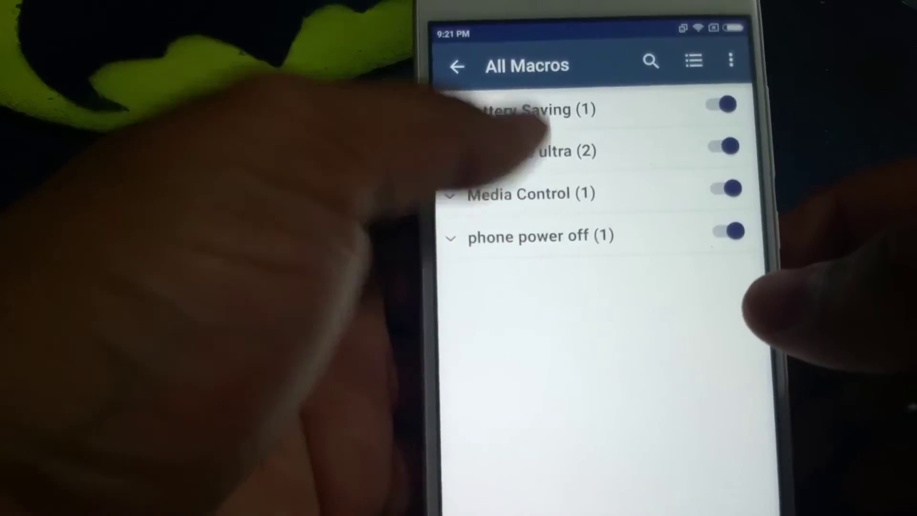
left_click(546, 151)
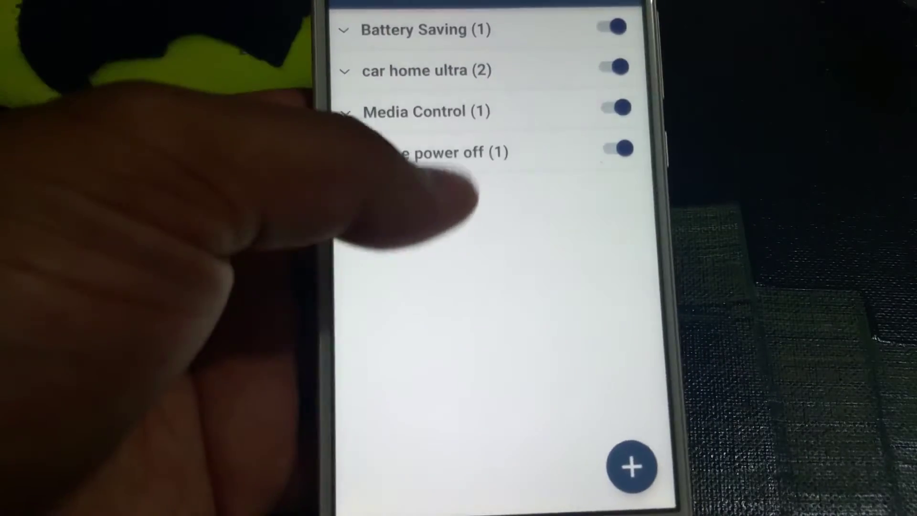
Expand the phone power off category and display its power off macro.
left_click(442, 151)
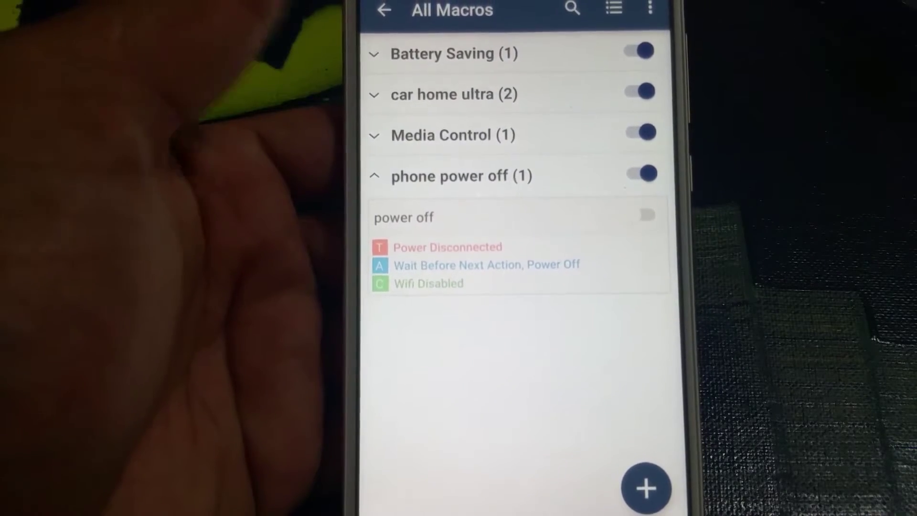
left_click(403, 218)
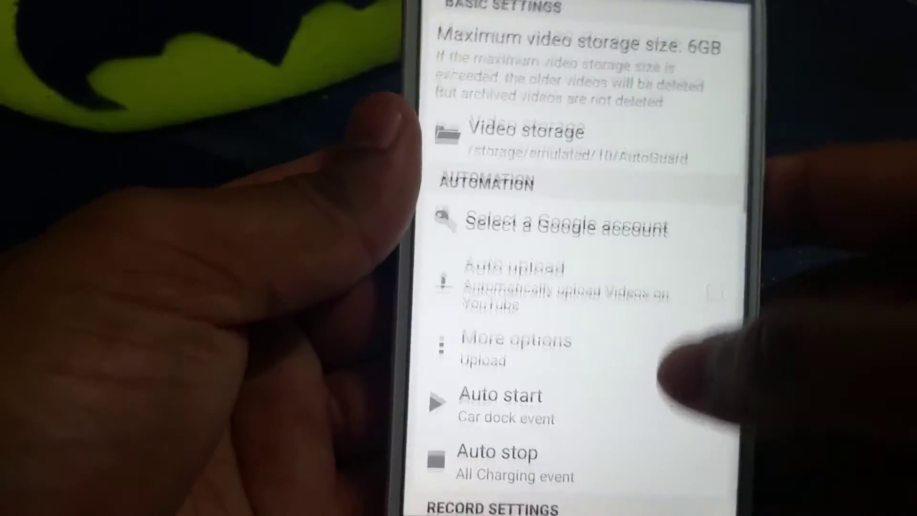
scroll("down", 3)
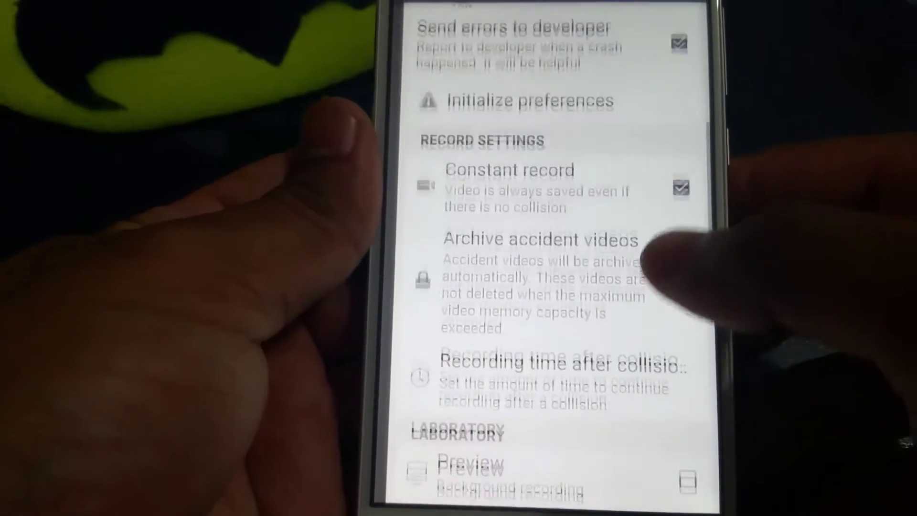
scroll("down", 3)
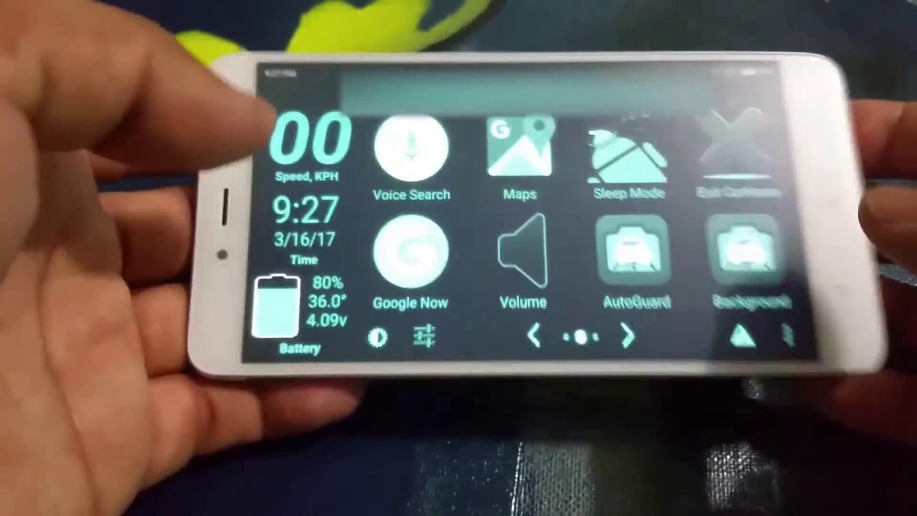
Reach CarHome Ultra's Settings screen via the overflow menu.
left_click(841, 336)
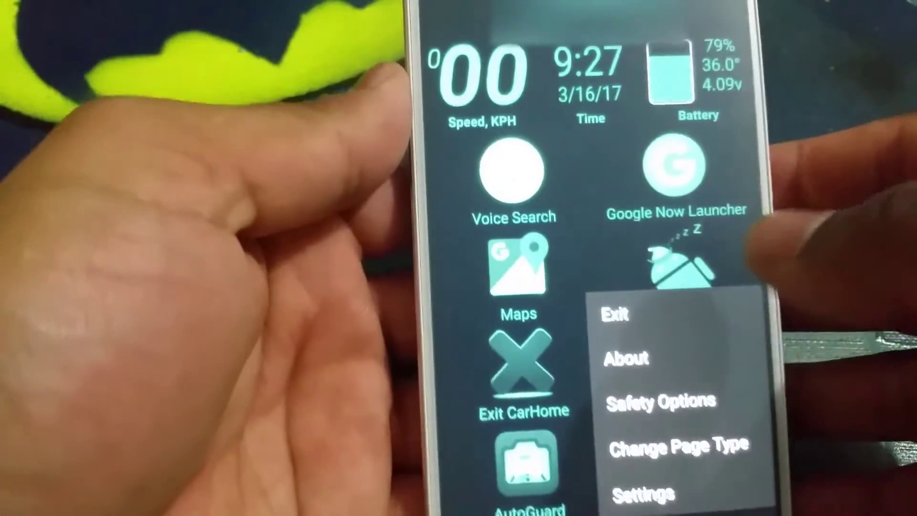
left_click(638, 495)
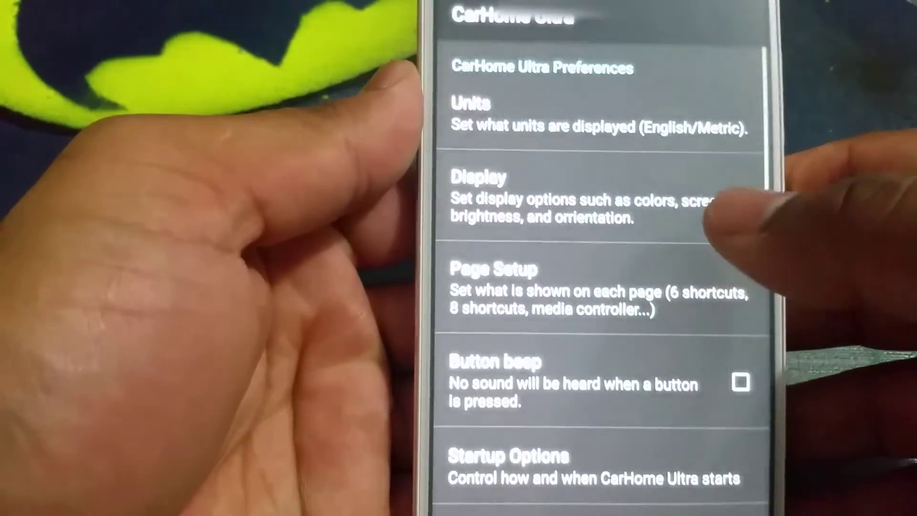